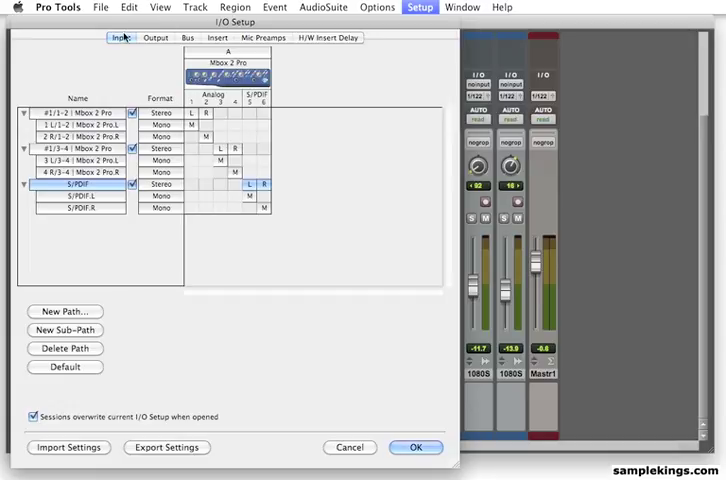
Visit the Output and Insert pages of I/O Setup, then return to the Input page
{"action": "left_click", "coordinate": [156, 38]}
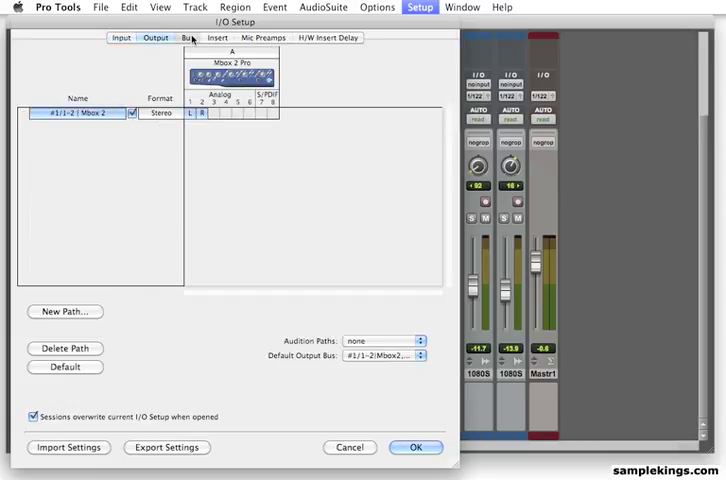
{"action": "left_click", "coordinate": [218, 36]}
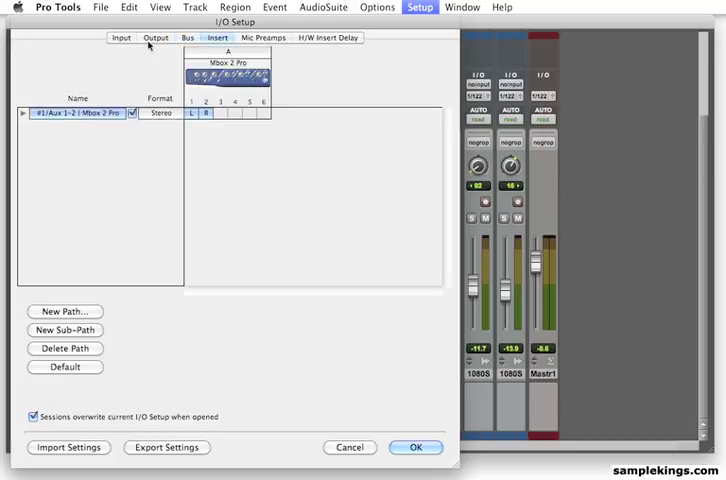
{"action": "left_click", "coordinate": [120, 38]}
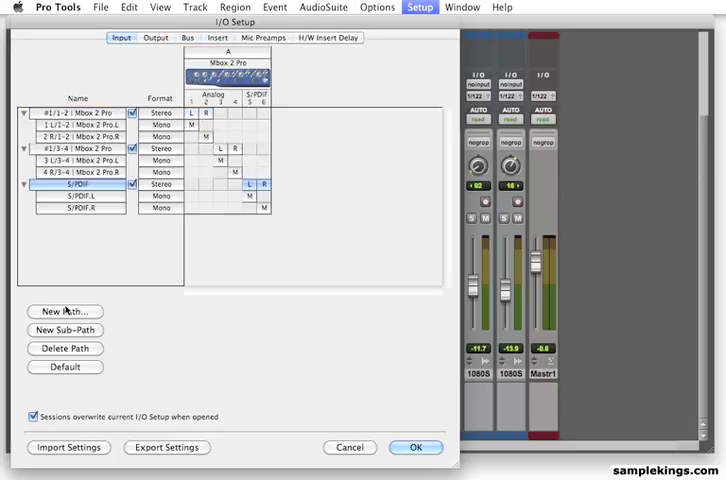
{"action": "mouse_move", "coordinate": [66, 312]}
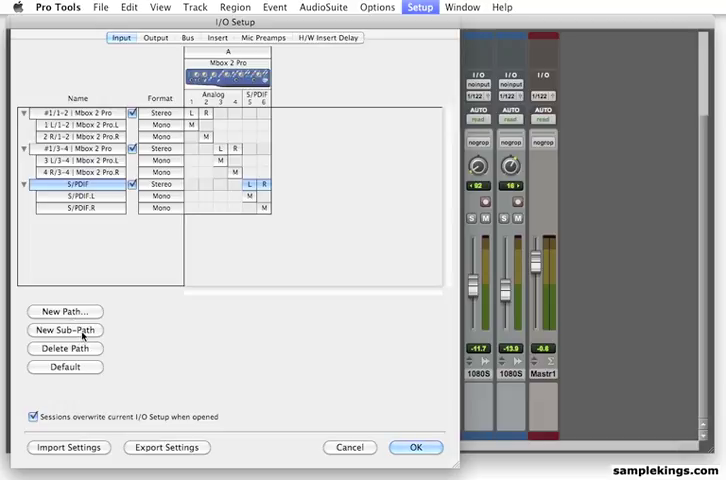
{"action": "mouse_move", "coordinate": [84, 336]}
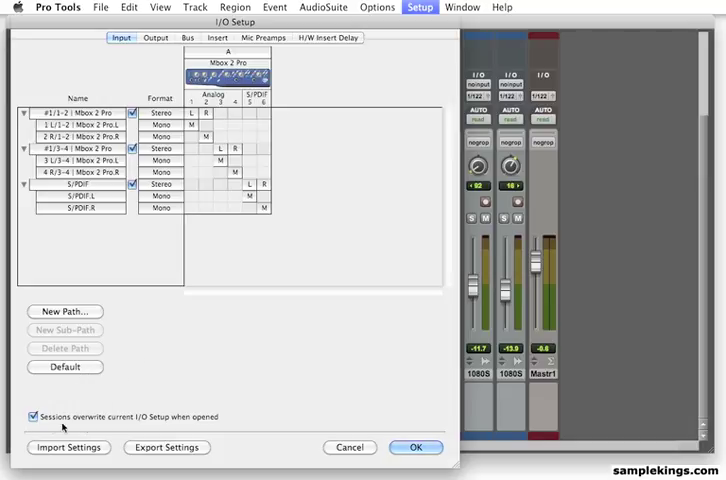
{"action": "mouse_move", "coordinate": [84, 428]}
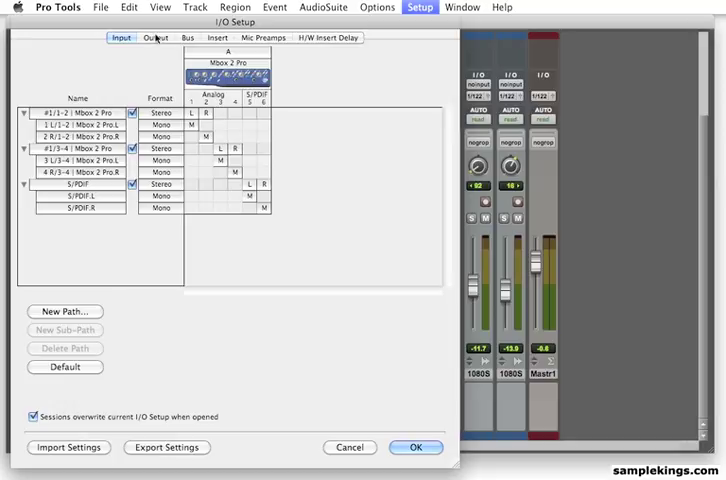
Move through the Output page to the Bus page listing the 32 stereo buses
{"action": "left_click", "coordinate": [156, 38]}
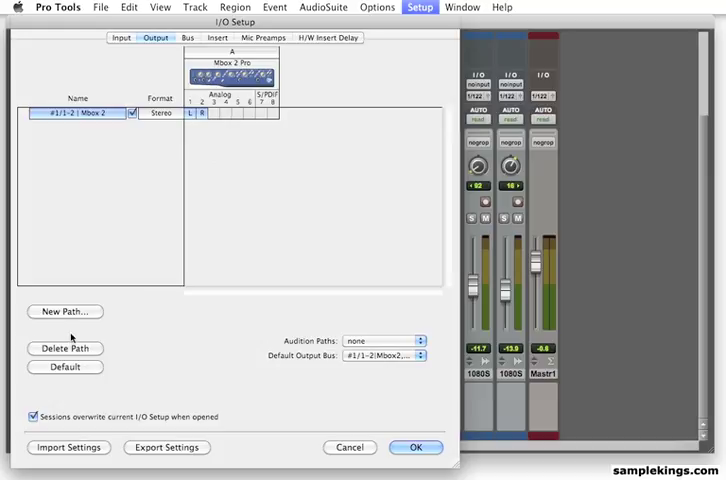
{"action": "mouse_move", "coordinate": [122, 28]}
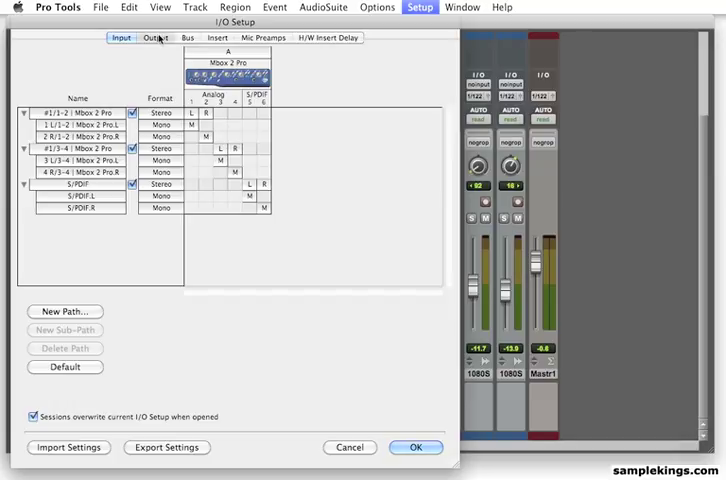
{"action": "left_click", "coordinate": [156, 36]}
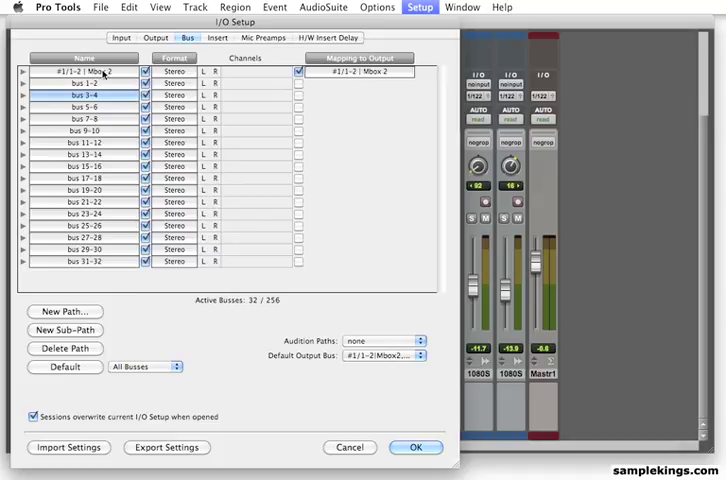
Revisit the Insert and Bus pages, then land on the empty Mic Preamps page
{"action": "left_click", "coordinate": [218, 36]}
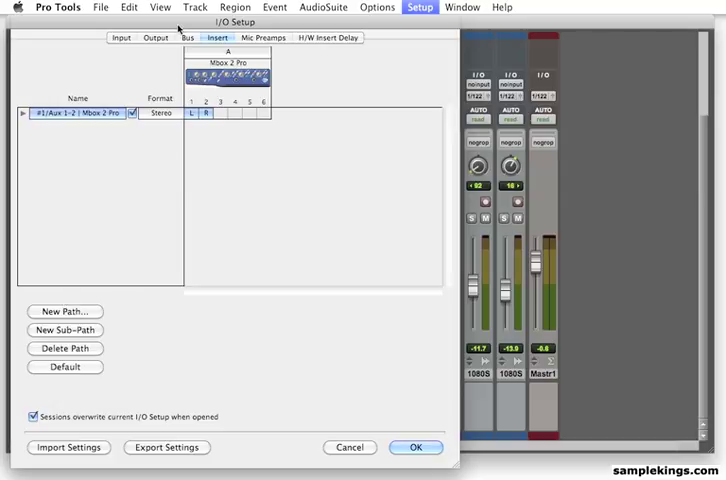
{"action": "left_click", "coordinate": [188, 36]}
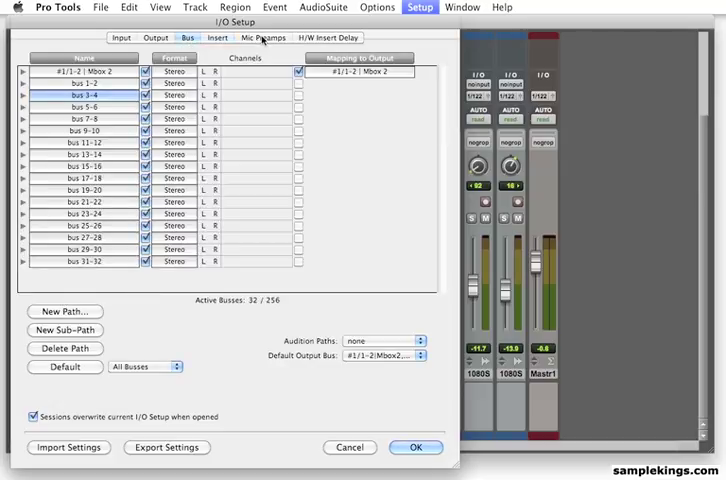
{"action": "left_click", "coordinate": [264, 36]}
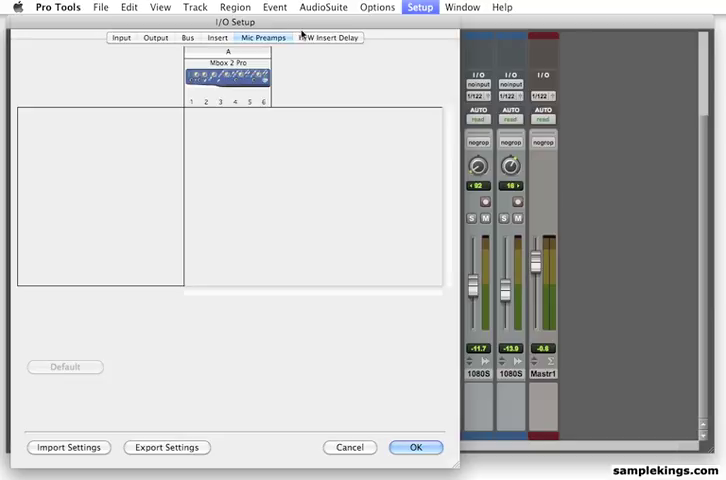
Show the H/W Insert Delay page with the first insert's delay left at 0.00 ms
{"action": "left_click", "coordinate": [328, 36]}
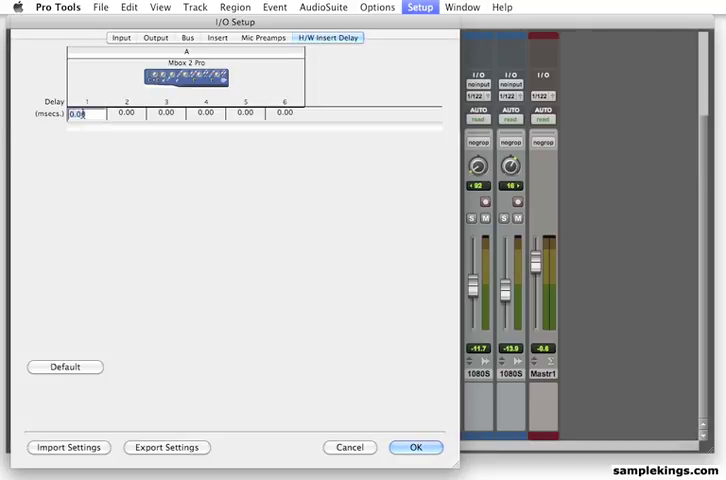
{"action": "left_click", "coordinate": [124, 112]}
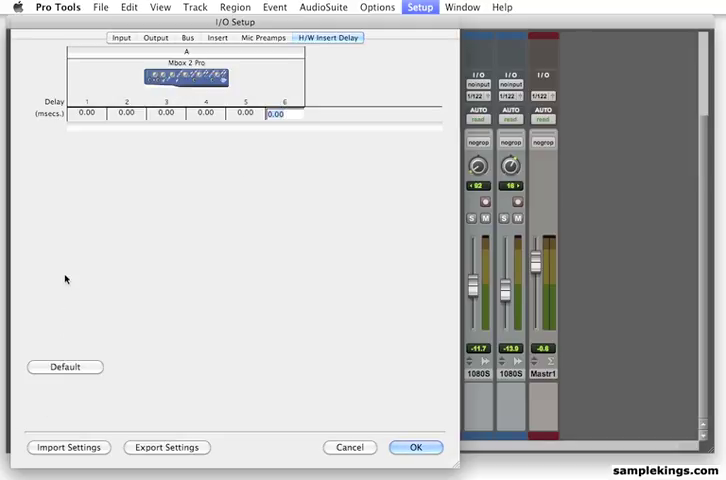
{"action": "mouse_move", "coordinate": [124, 364]}
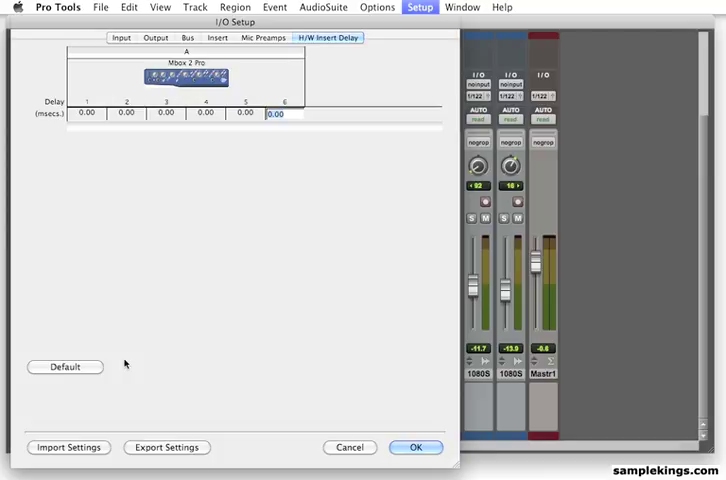